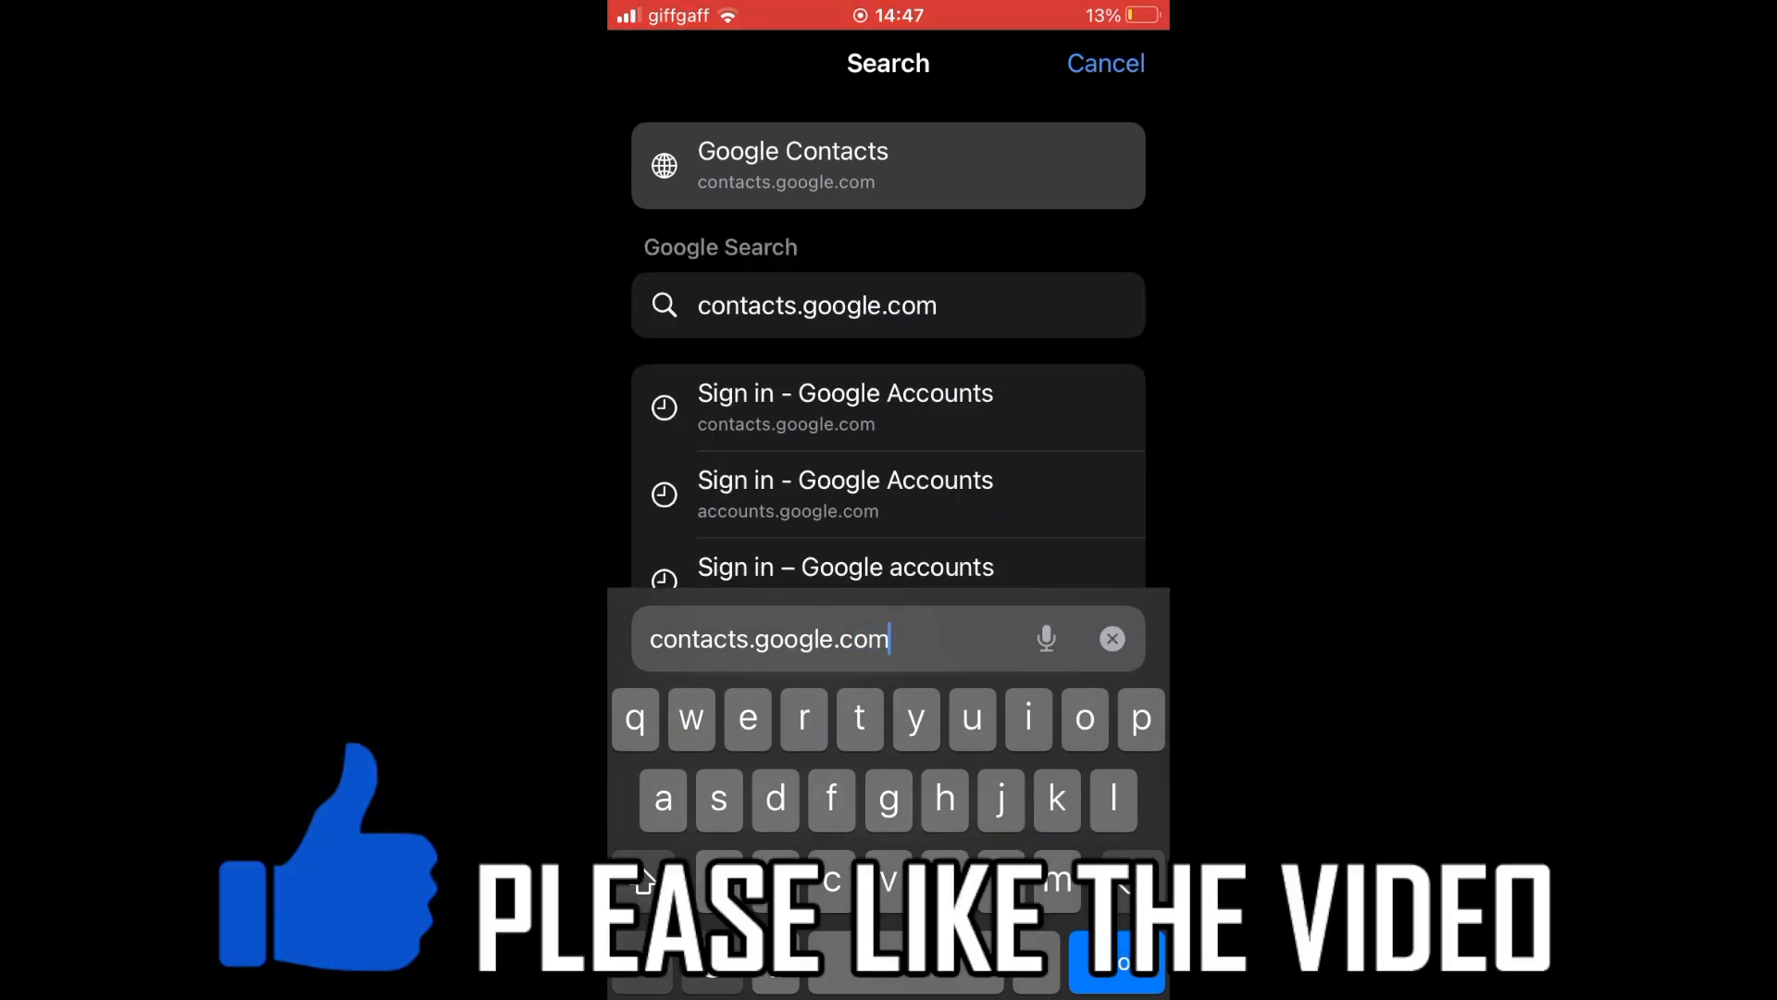
Load contacts.google.com from Safari's address bar suggestions
left_click(888, 165)
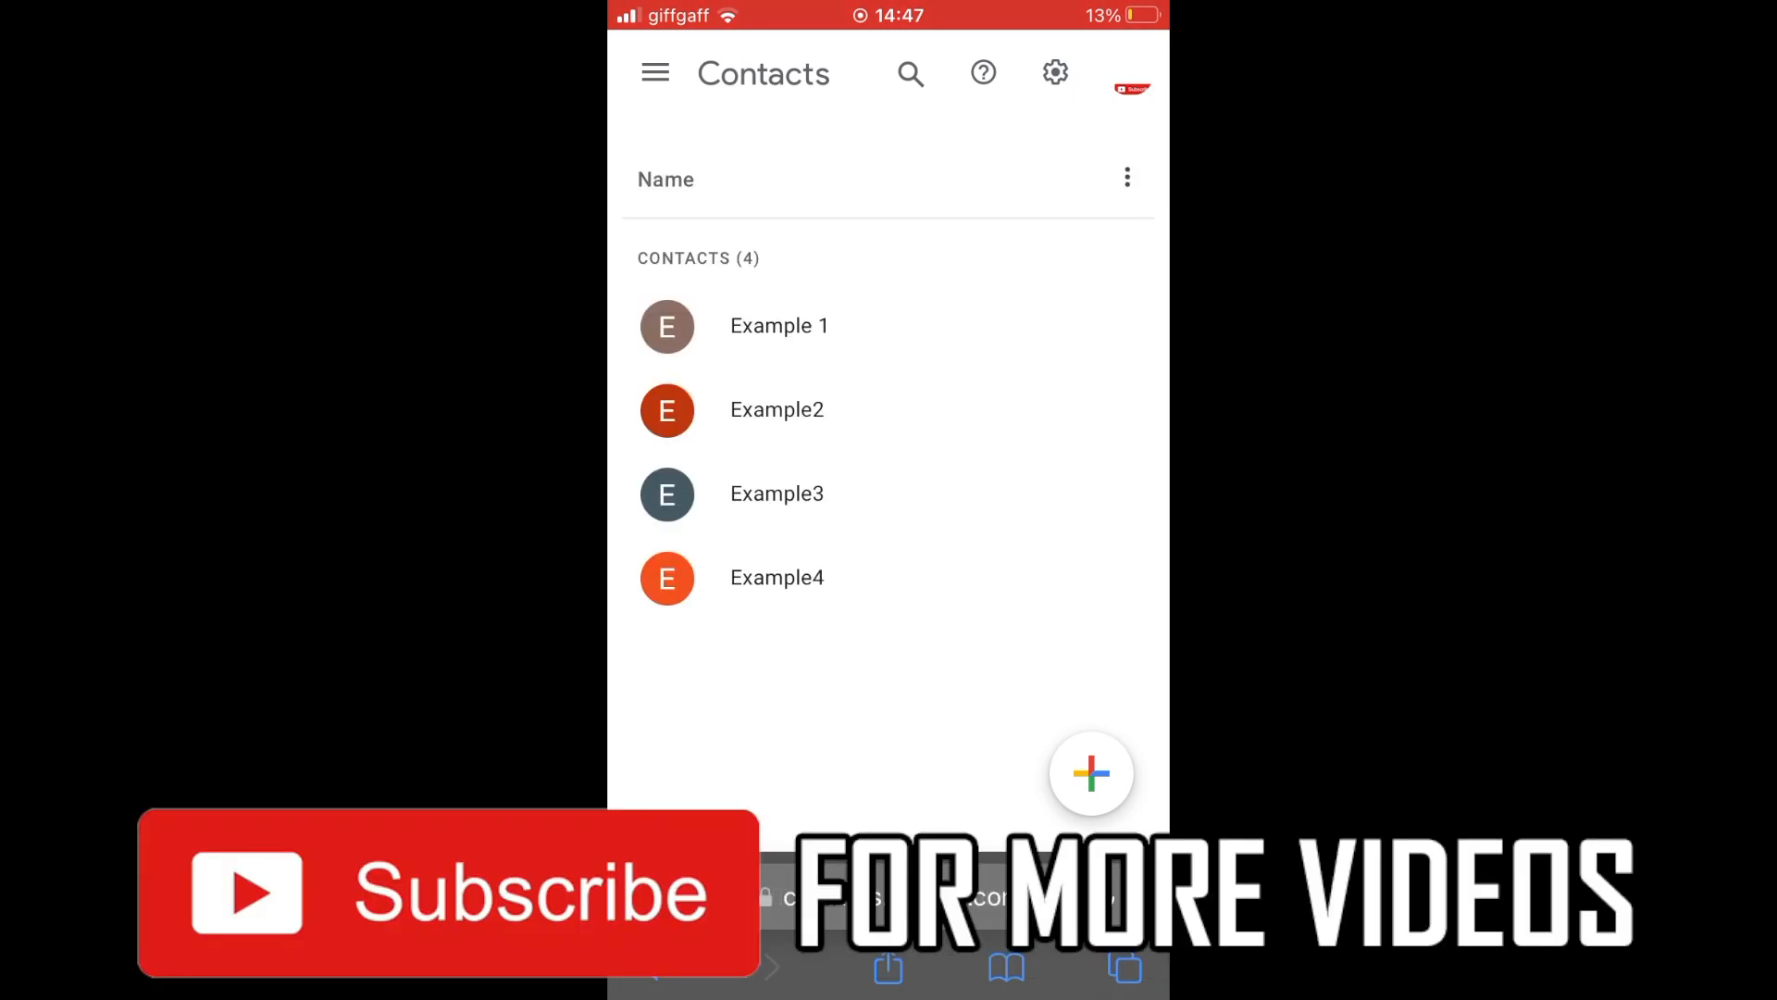
Delete the contact Example 1, confirming Move to the bin
left_click(778, 325)
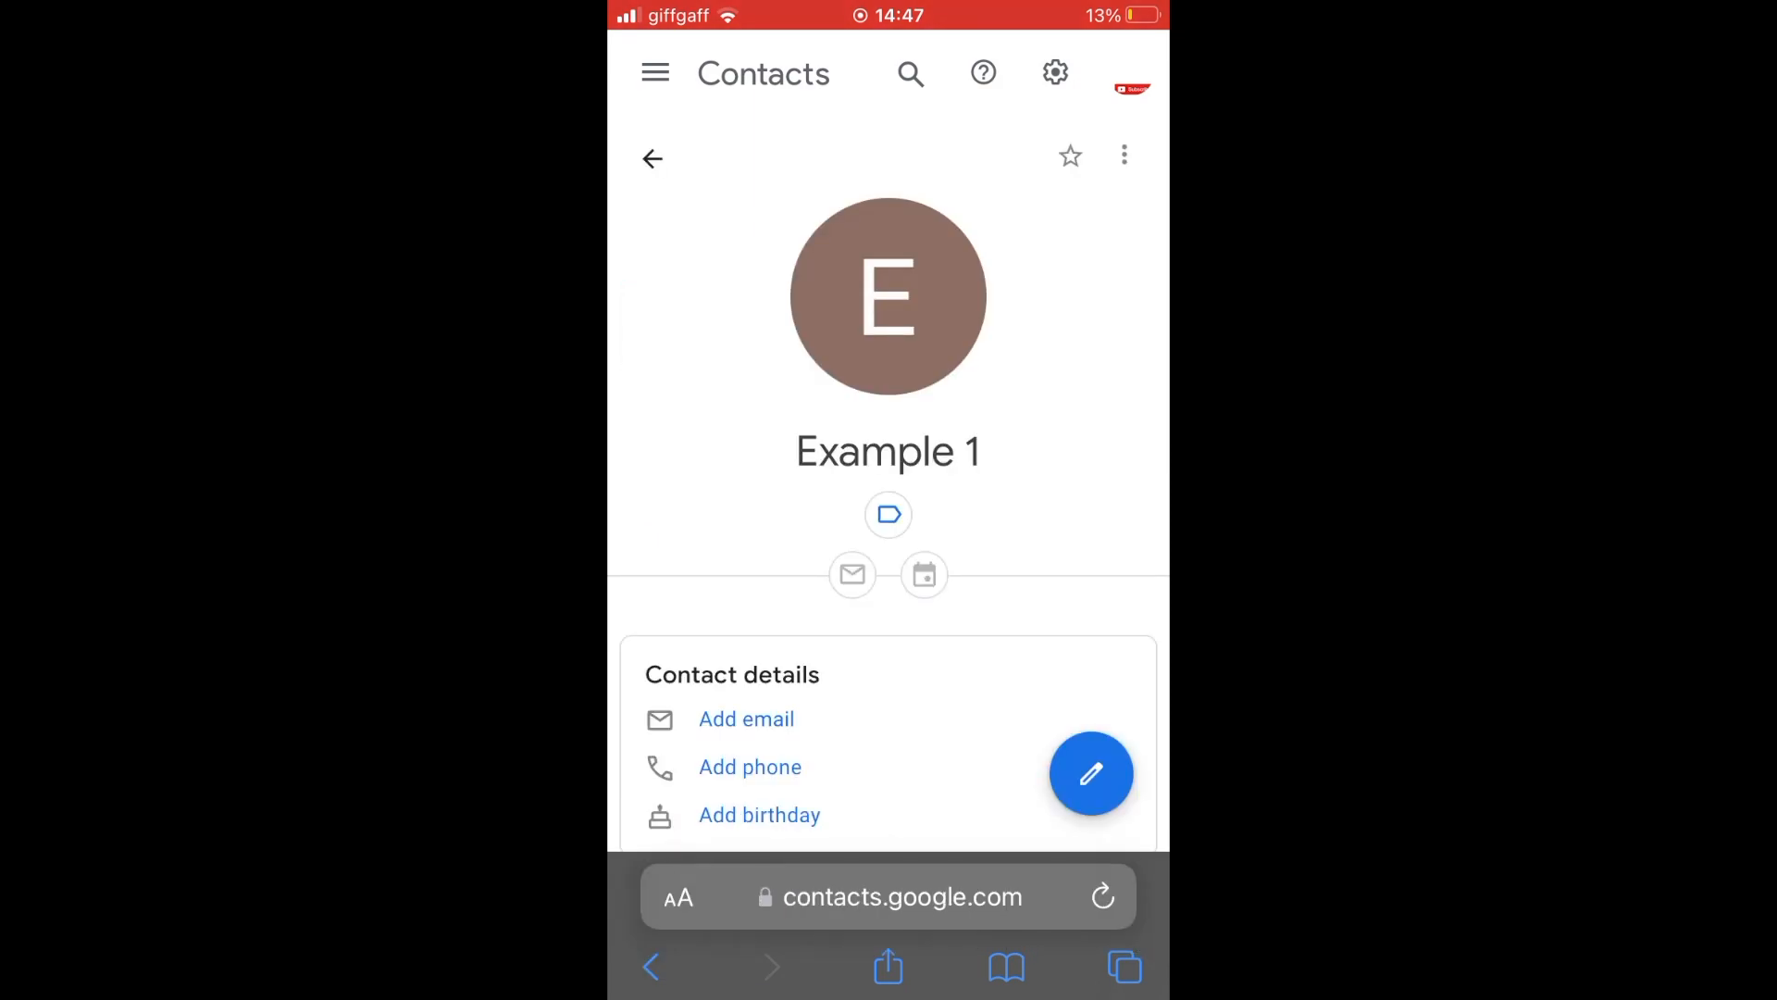
left_click(1123, 155)
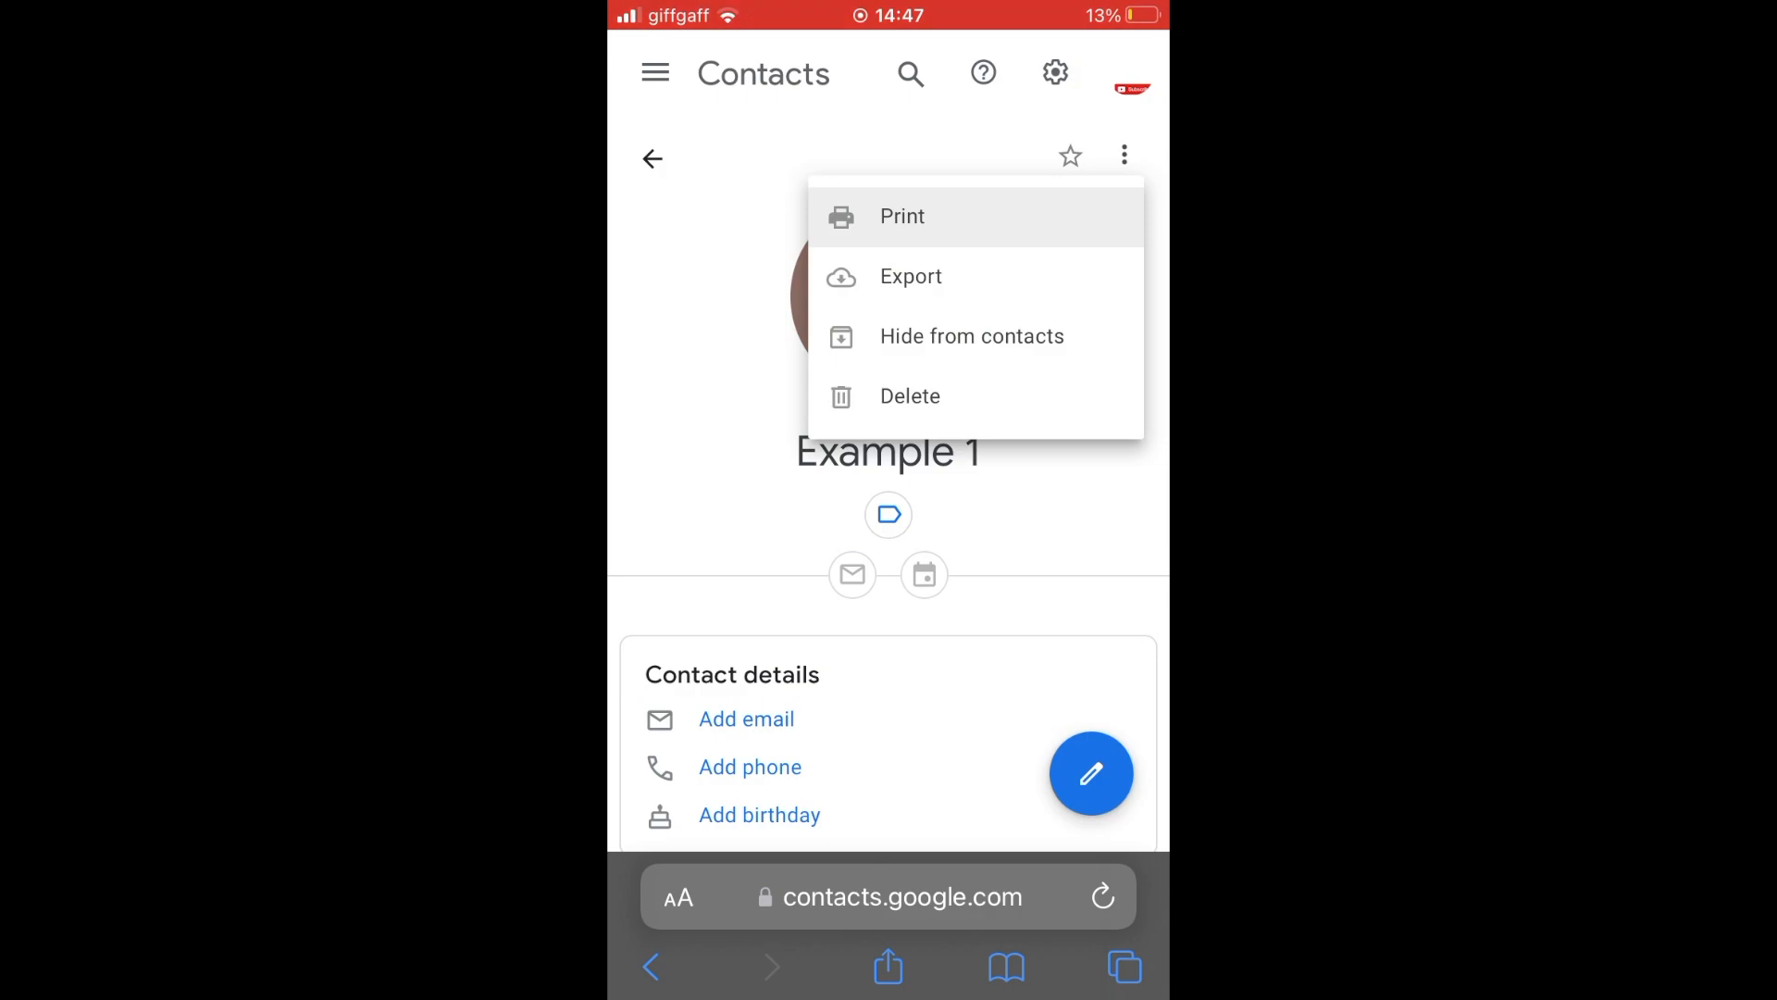
left_click(909, 395)
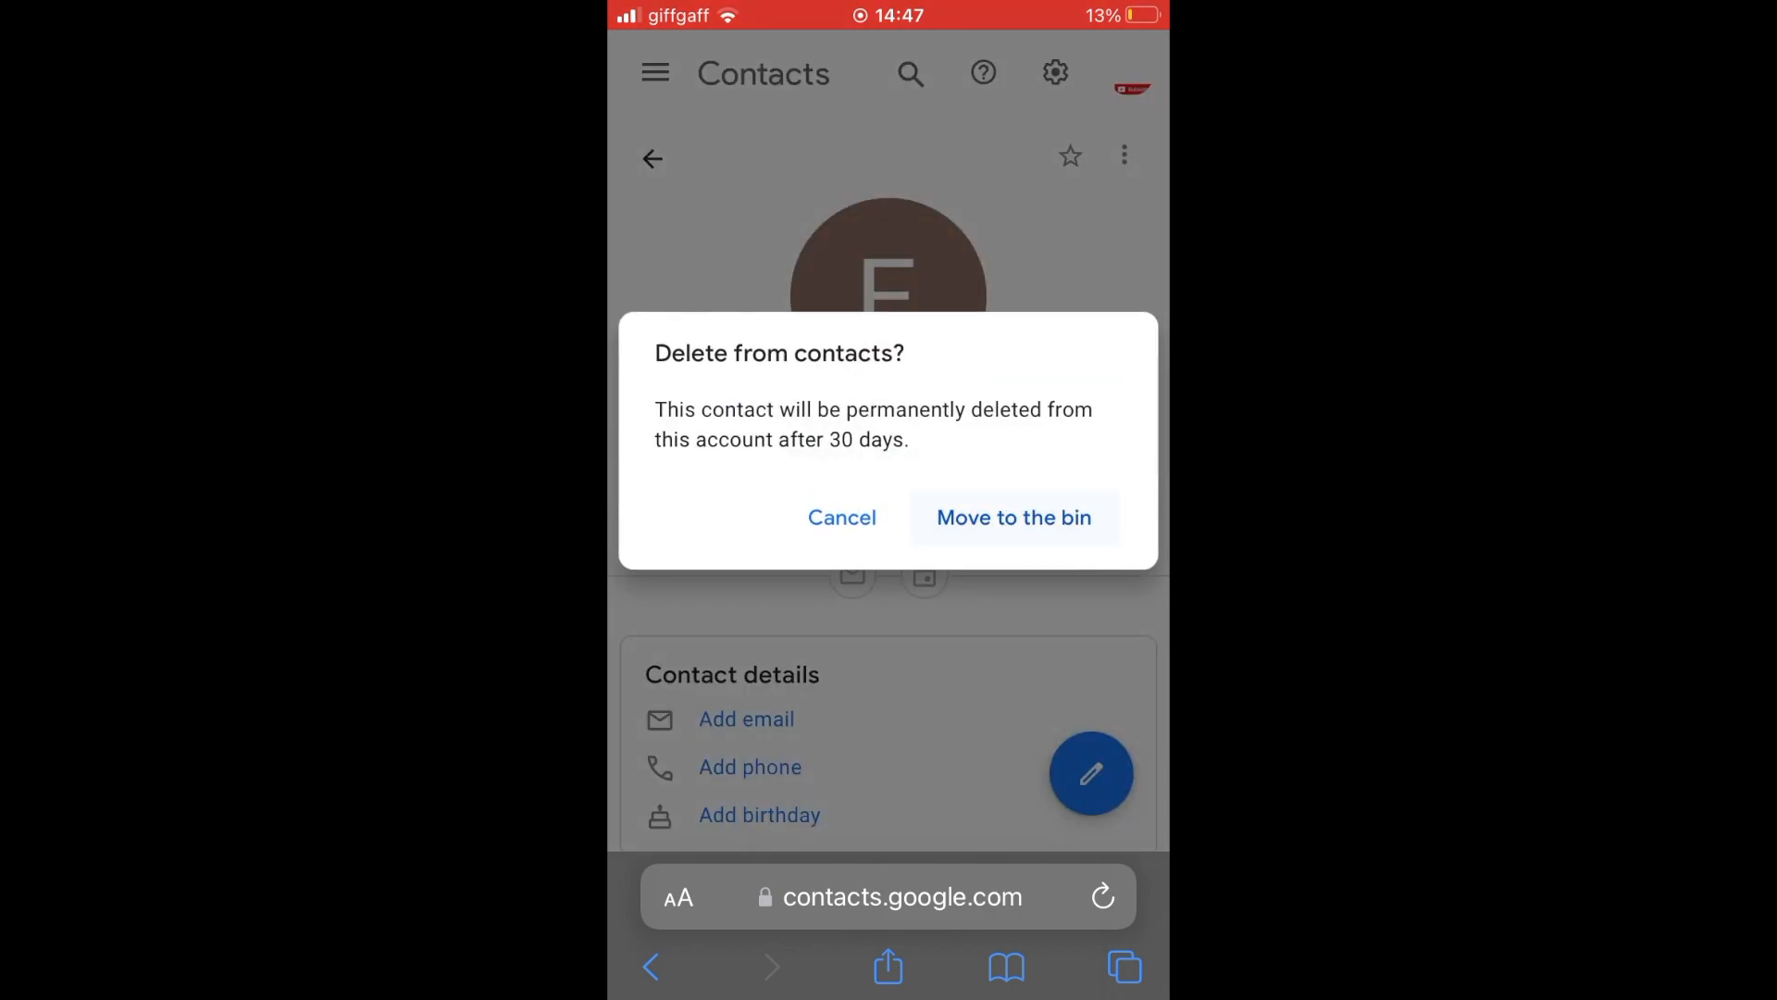
left_click(1012, 516)
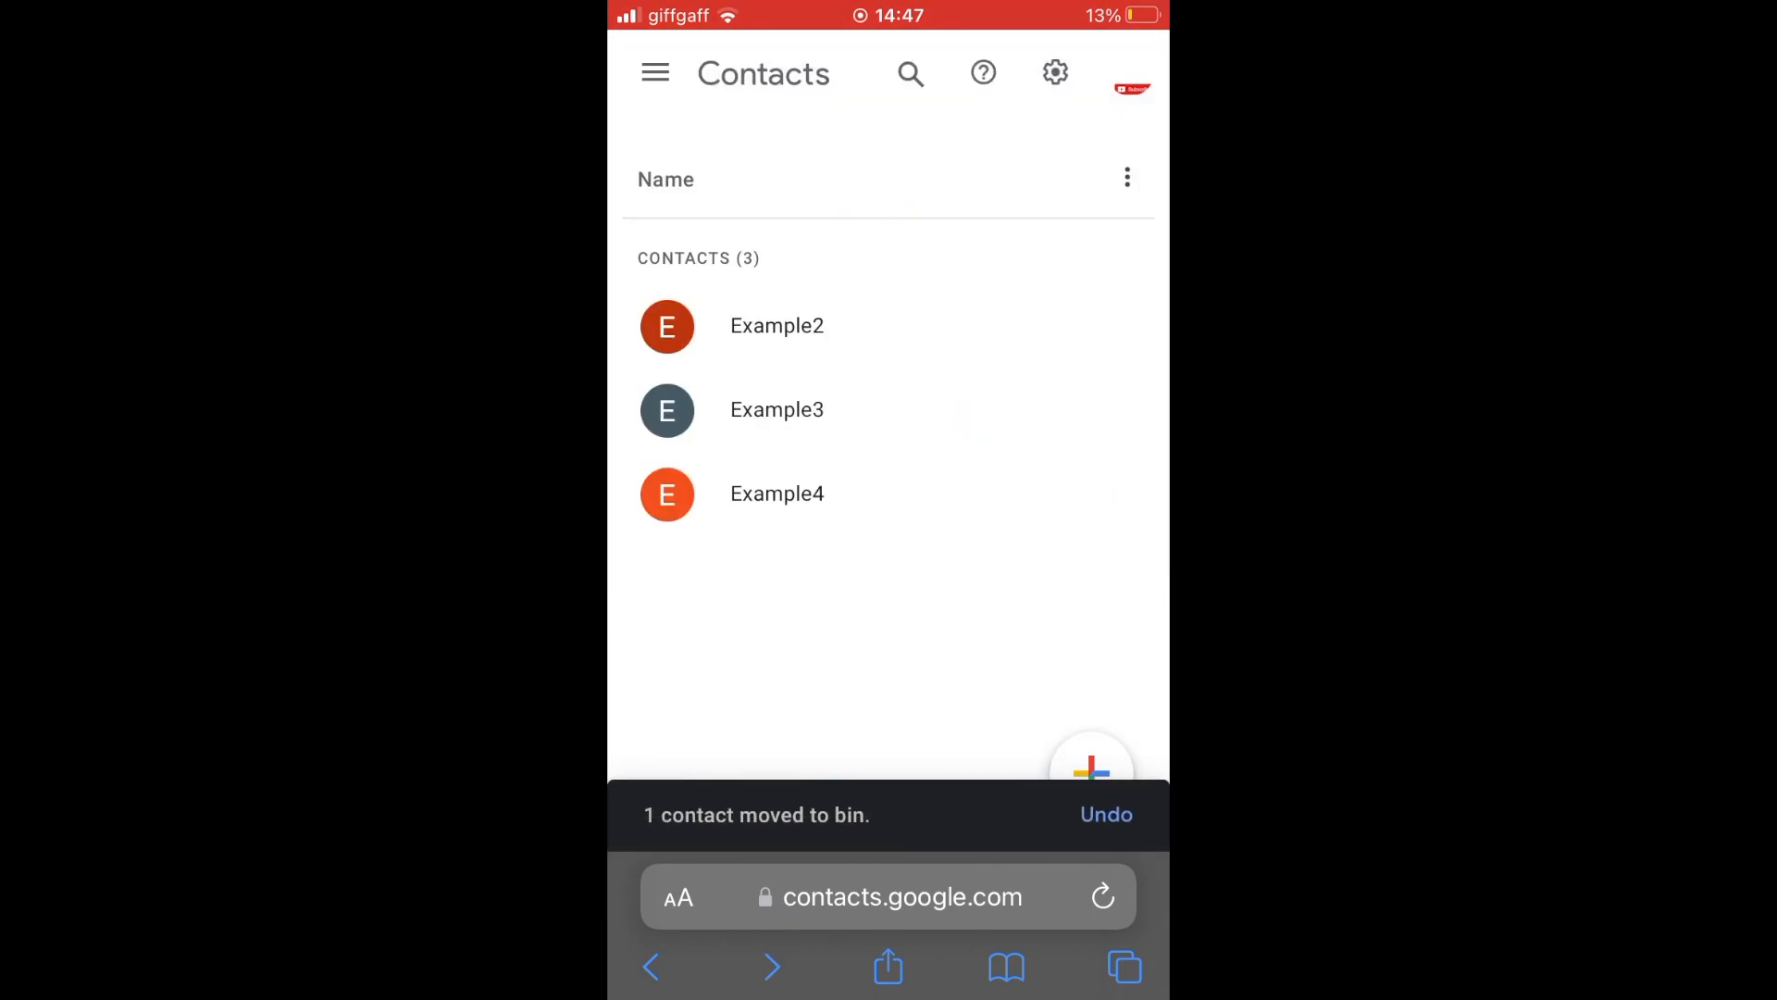
Select Example2, Example3 and Example4 and delete them together to the bin
left_click(666, 327)
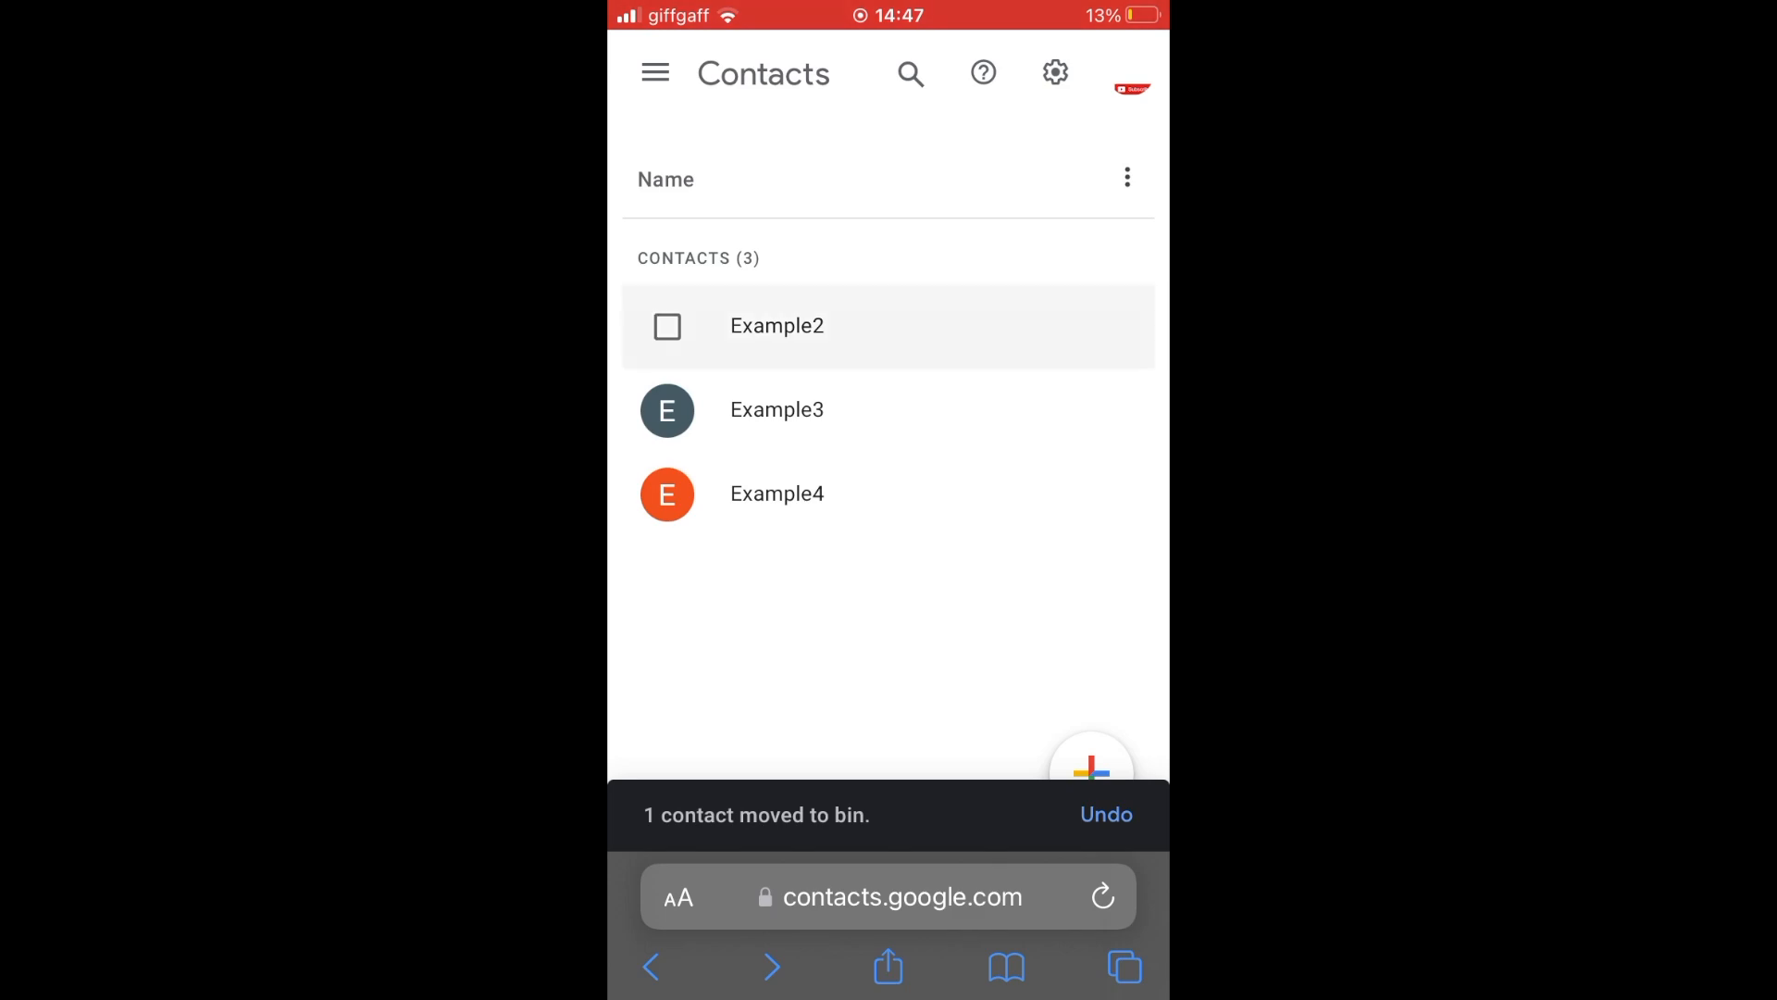
left_click(666, 326)
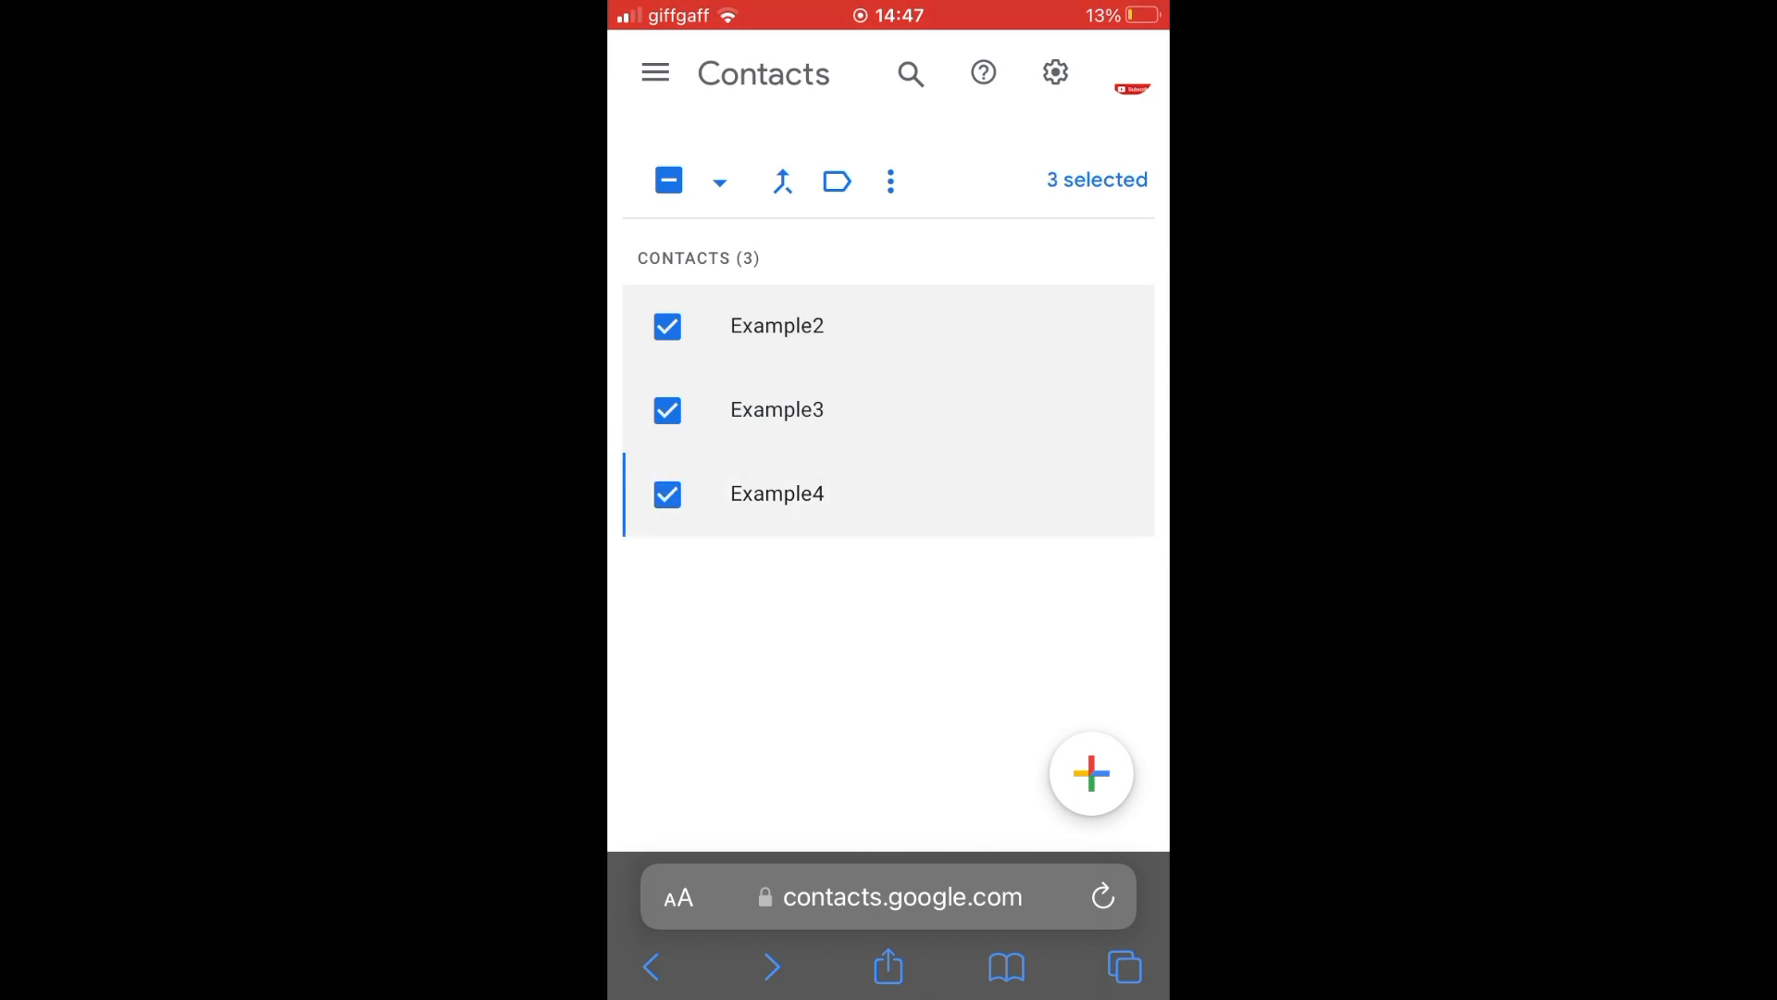
left_click(891, 181)
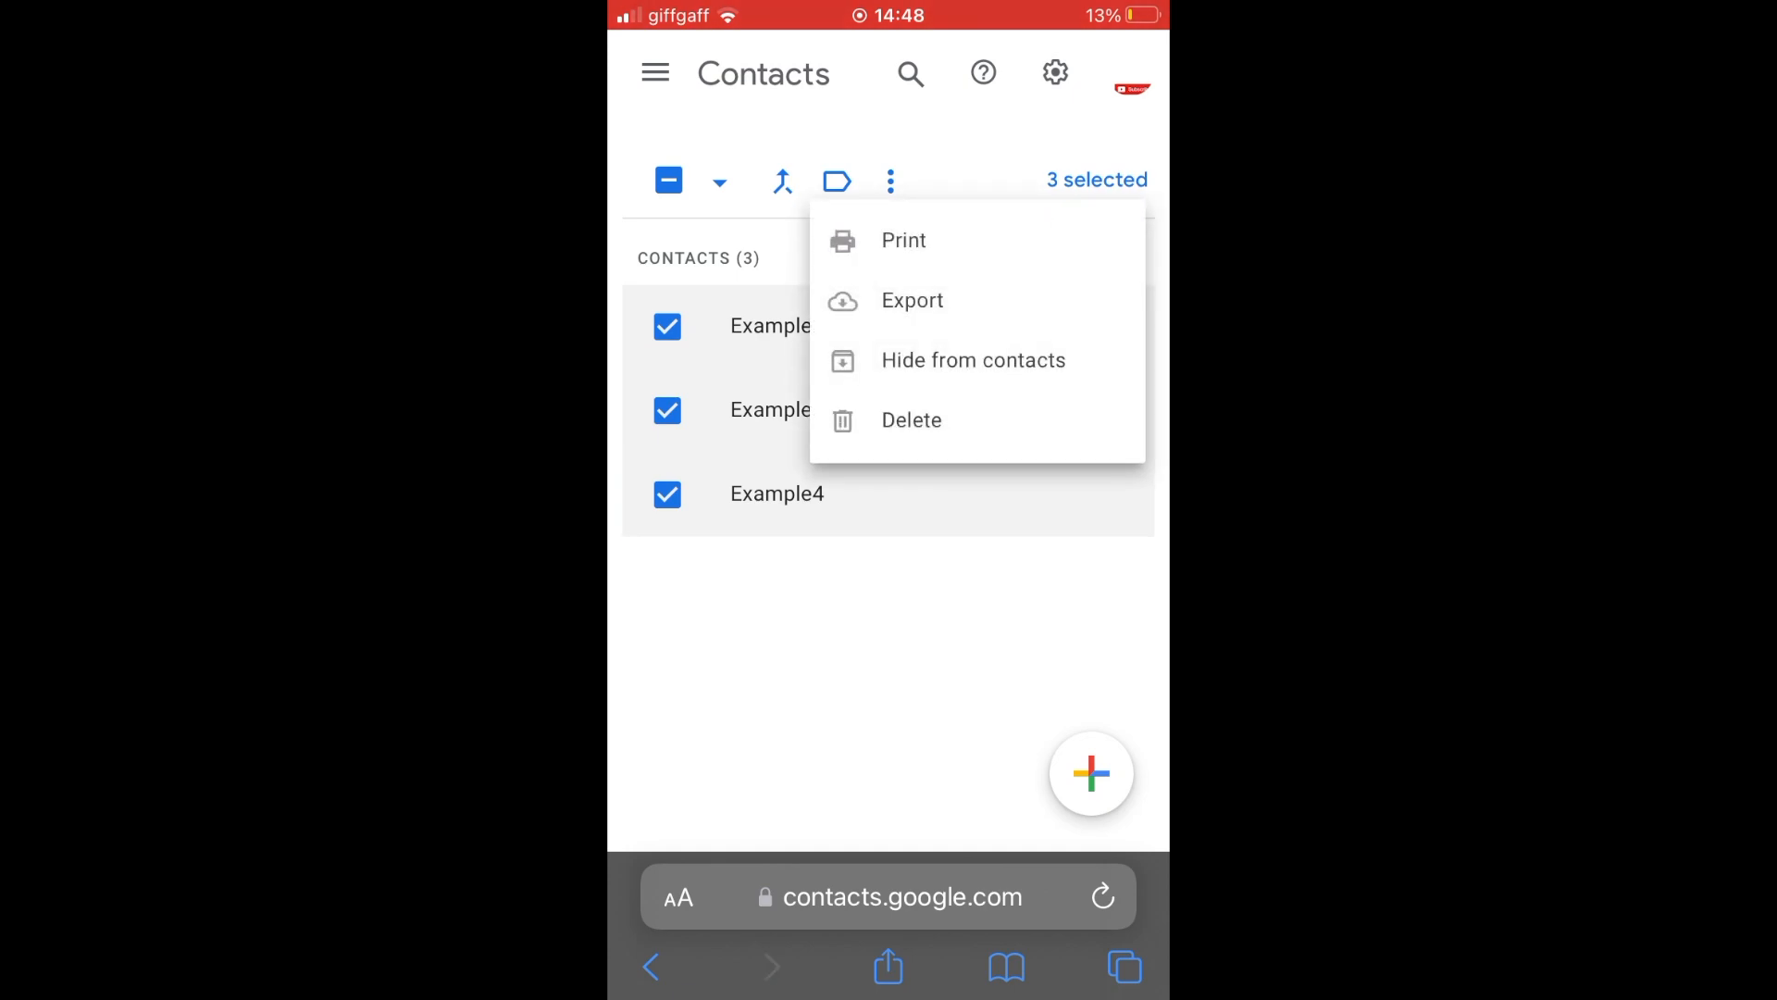
left_click(910, 419)
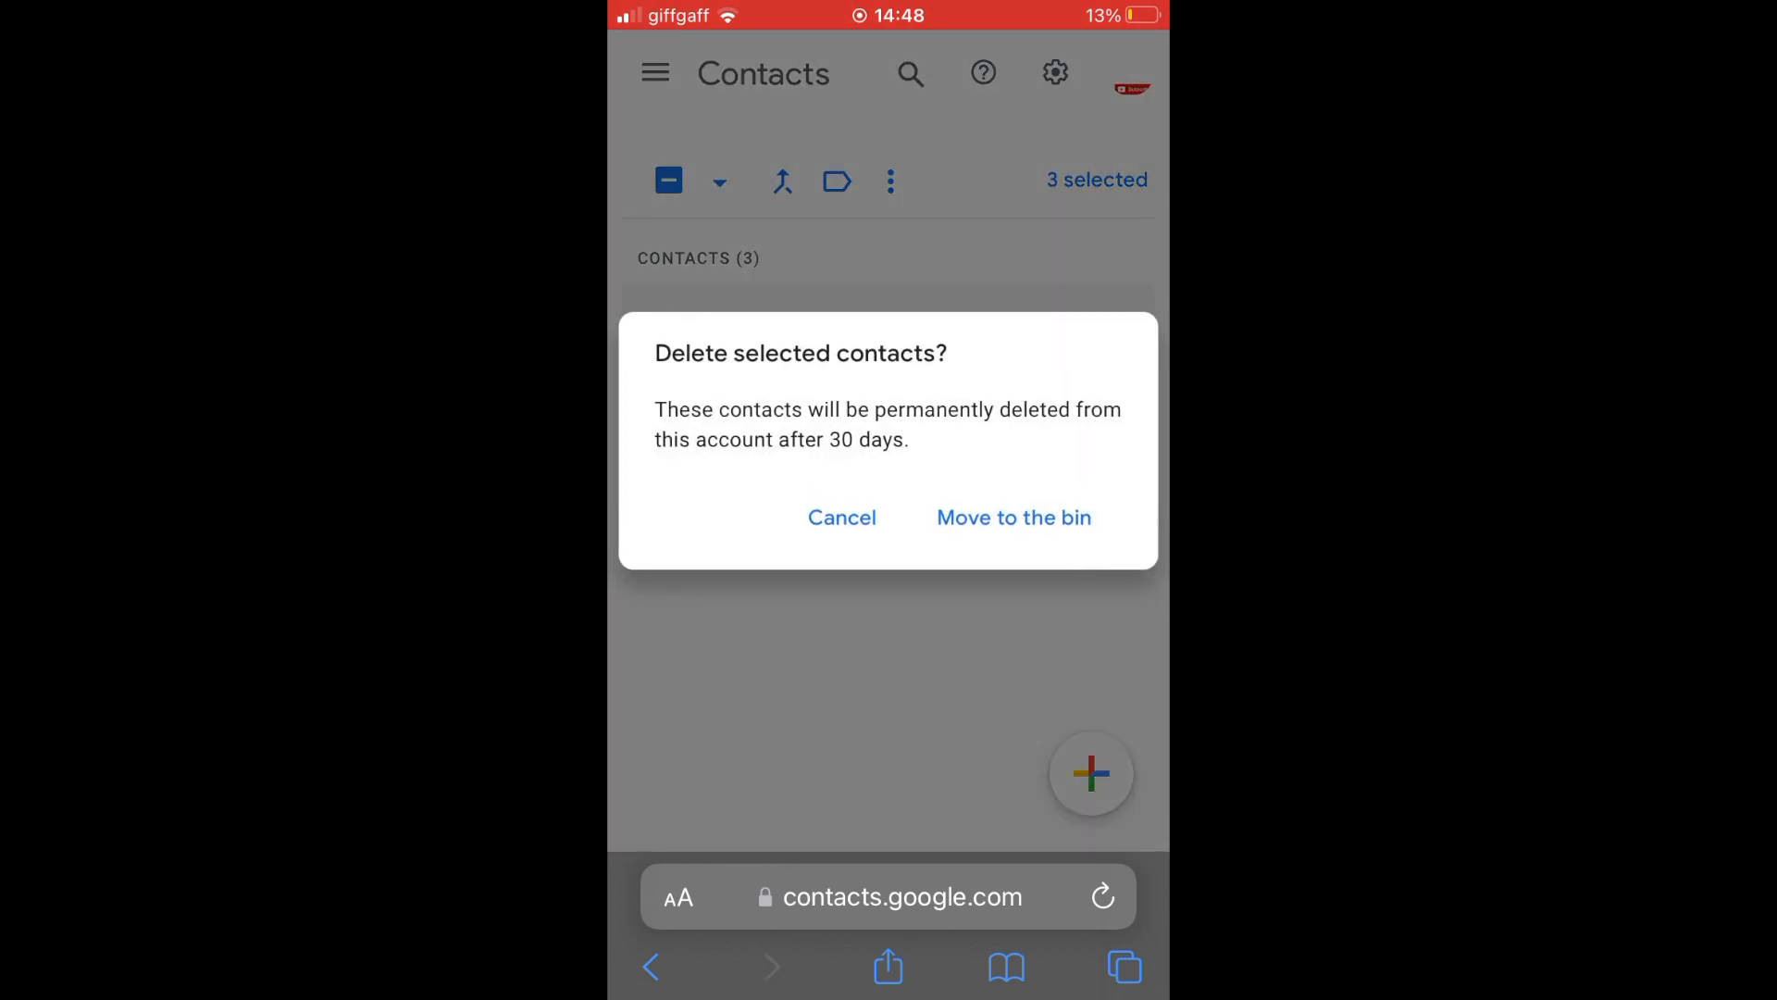
left_click(1012, 516)
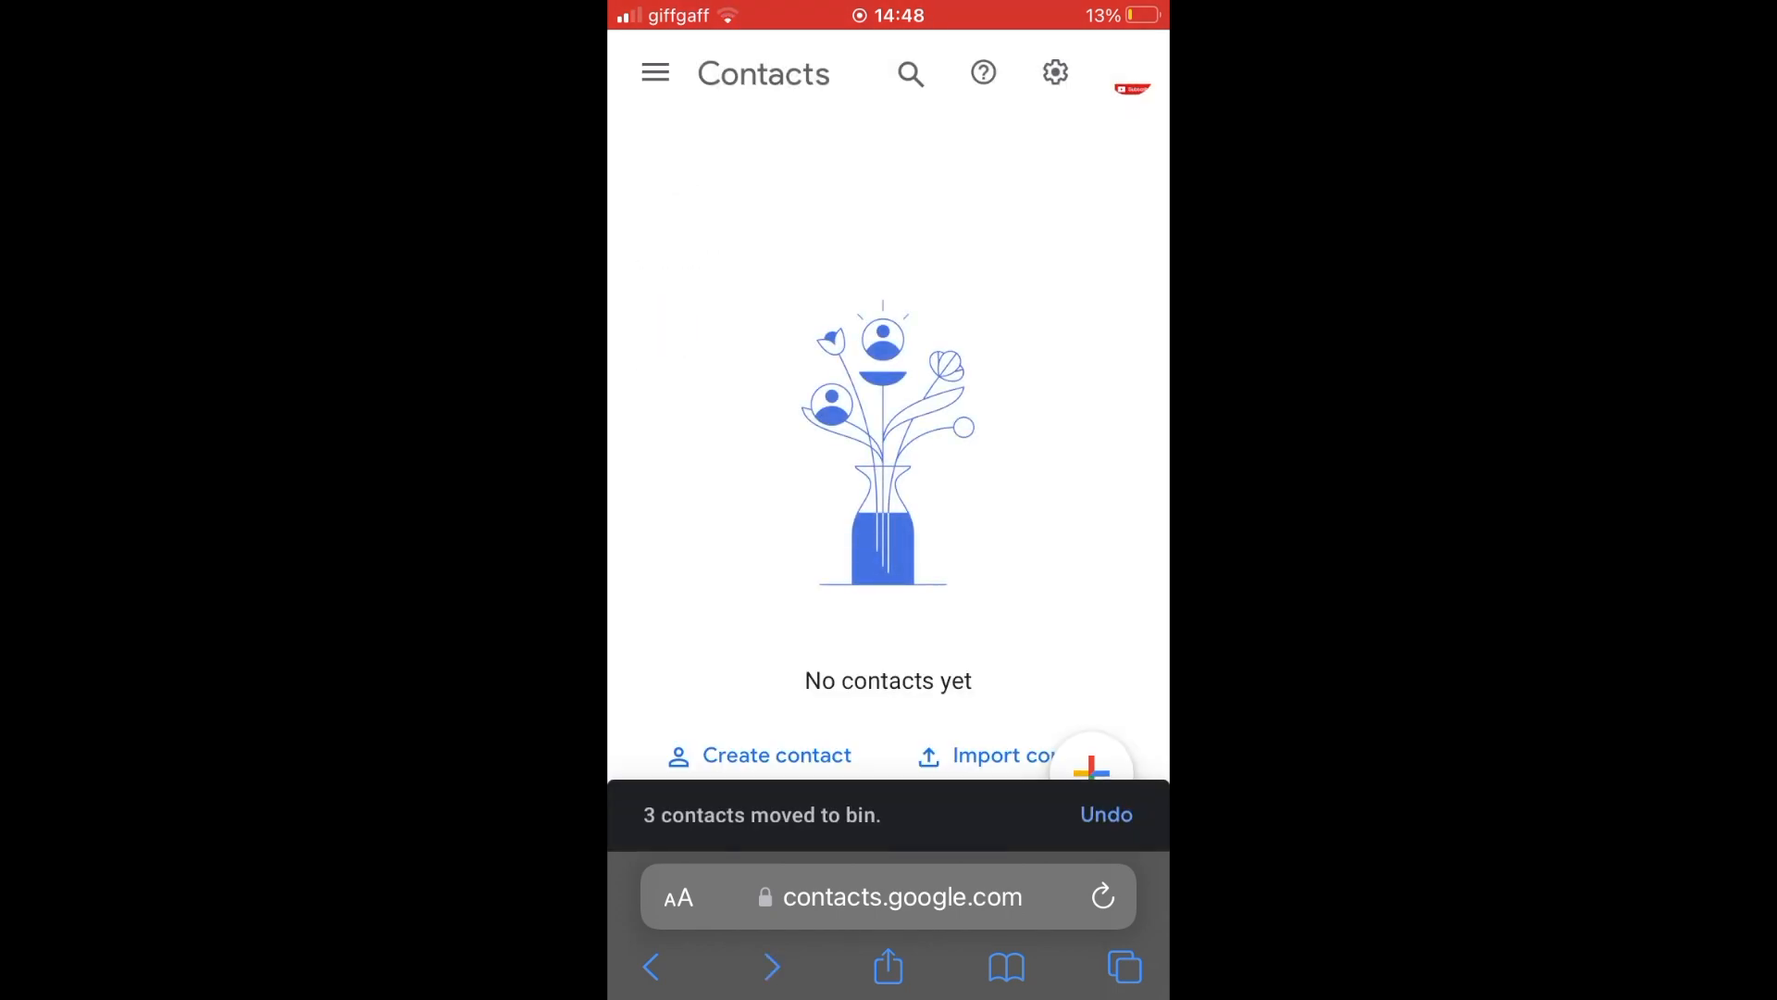
Go to Bin from the navigation panel to see Example 1 through Example4
left_click(654, 72)
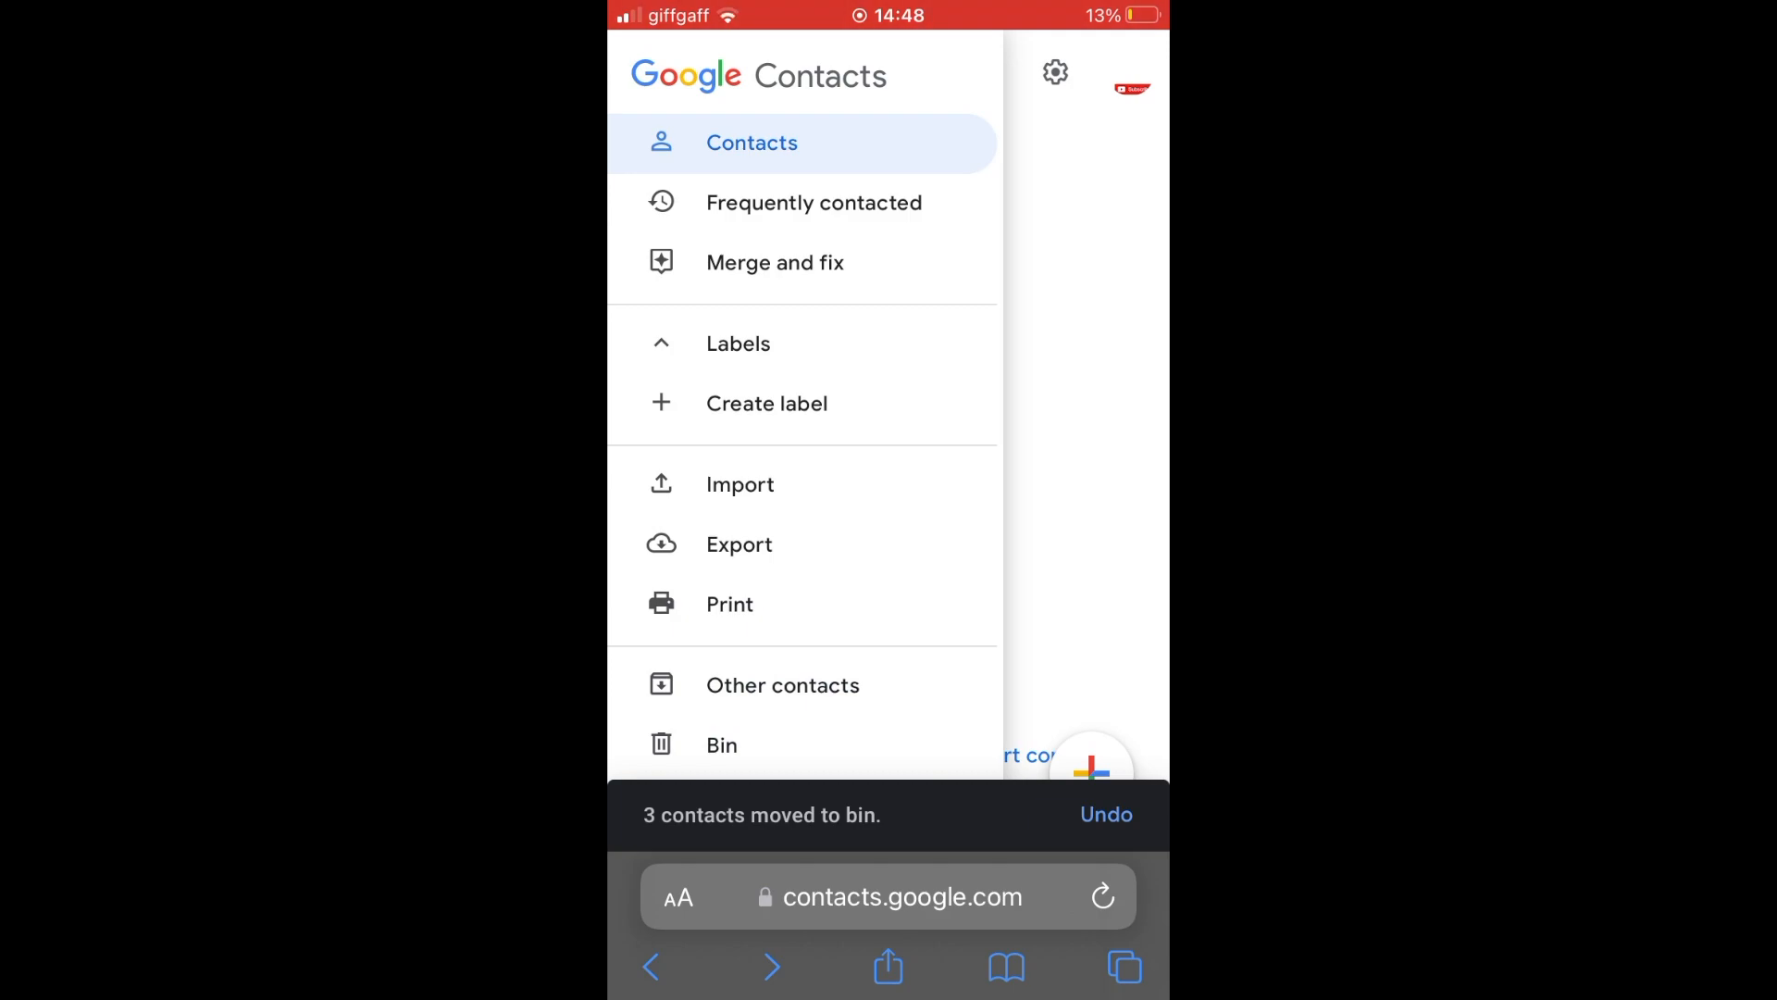
left_click(721, 744)
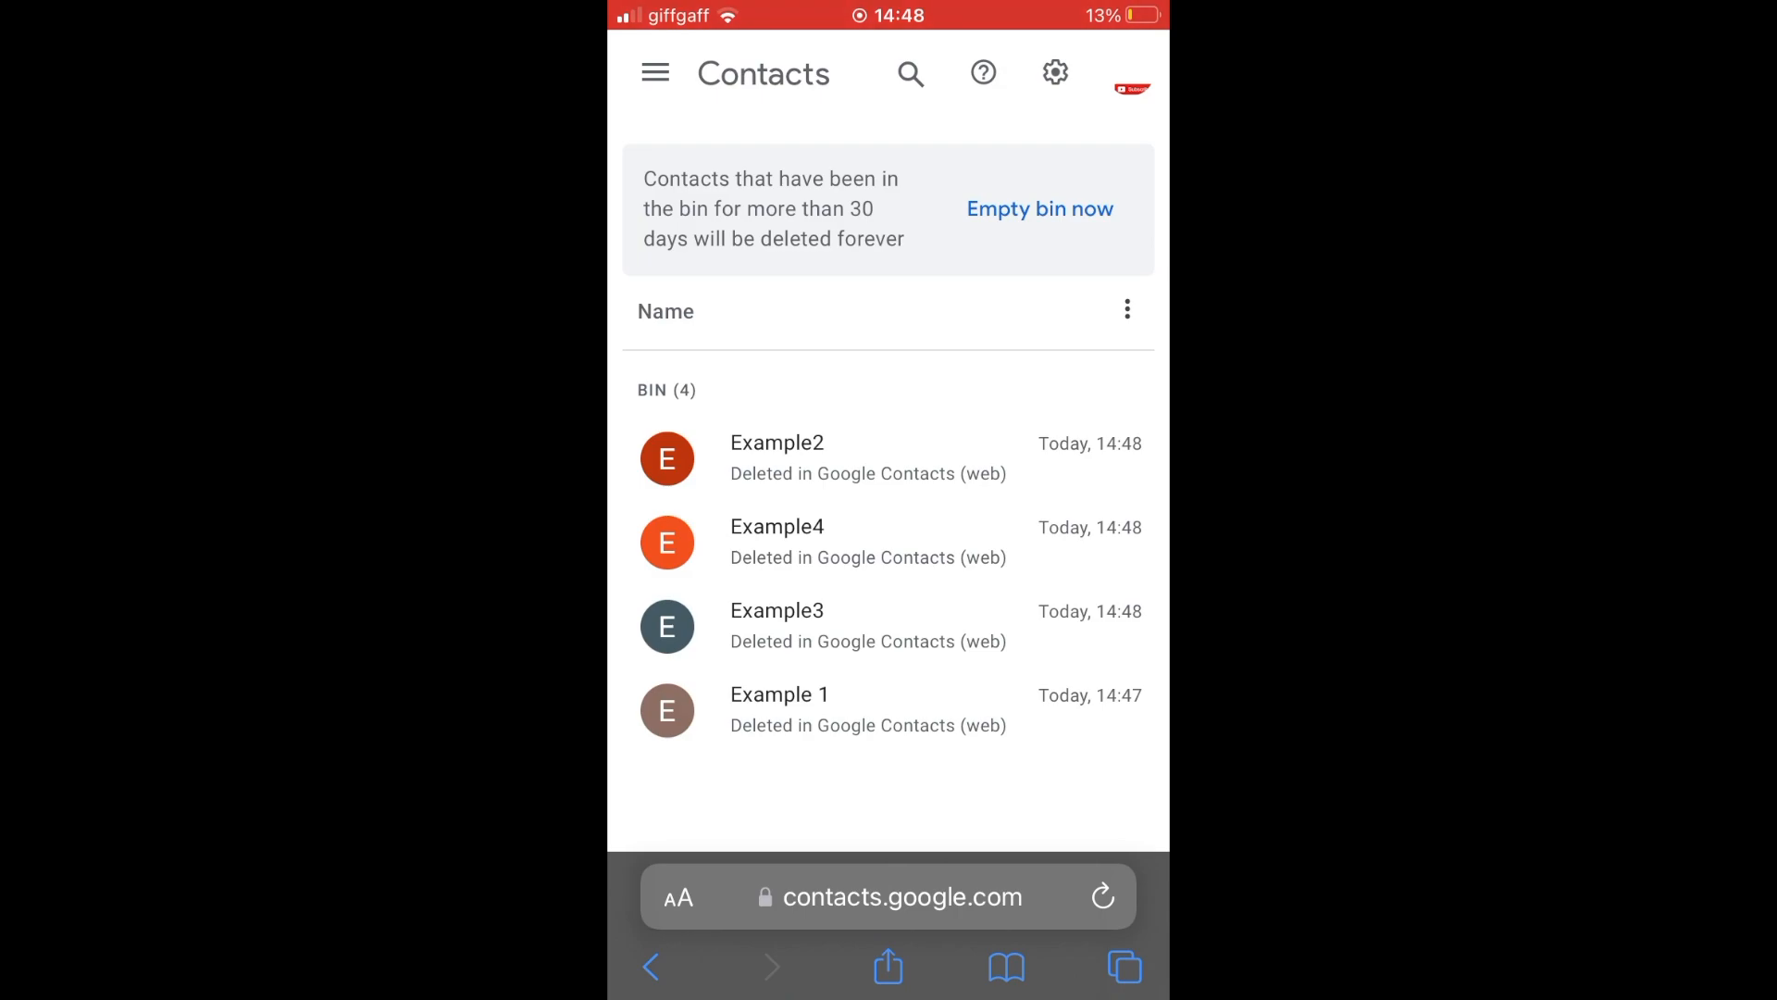
left_click(1126, 308)
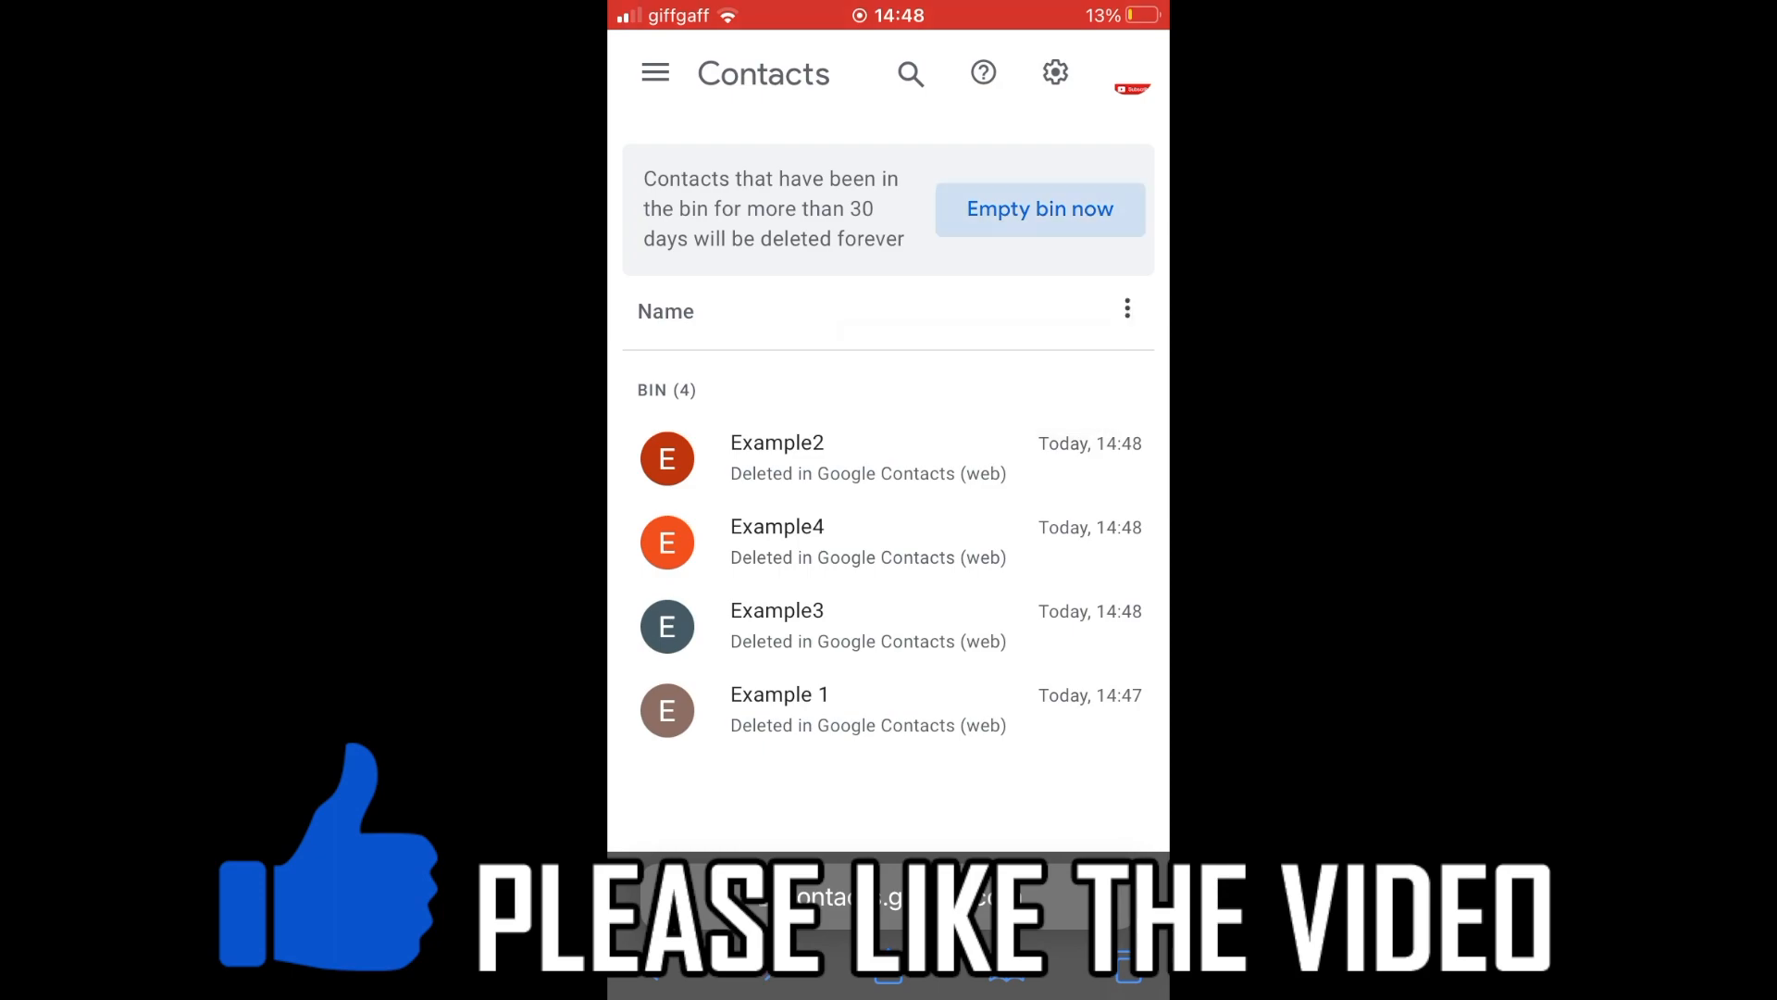
Request Empty bin now and confirm Empty the bin
left_click(1038, 208)
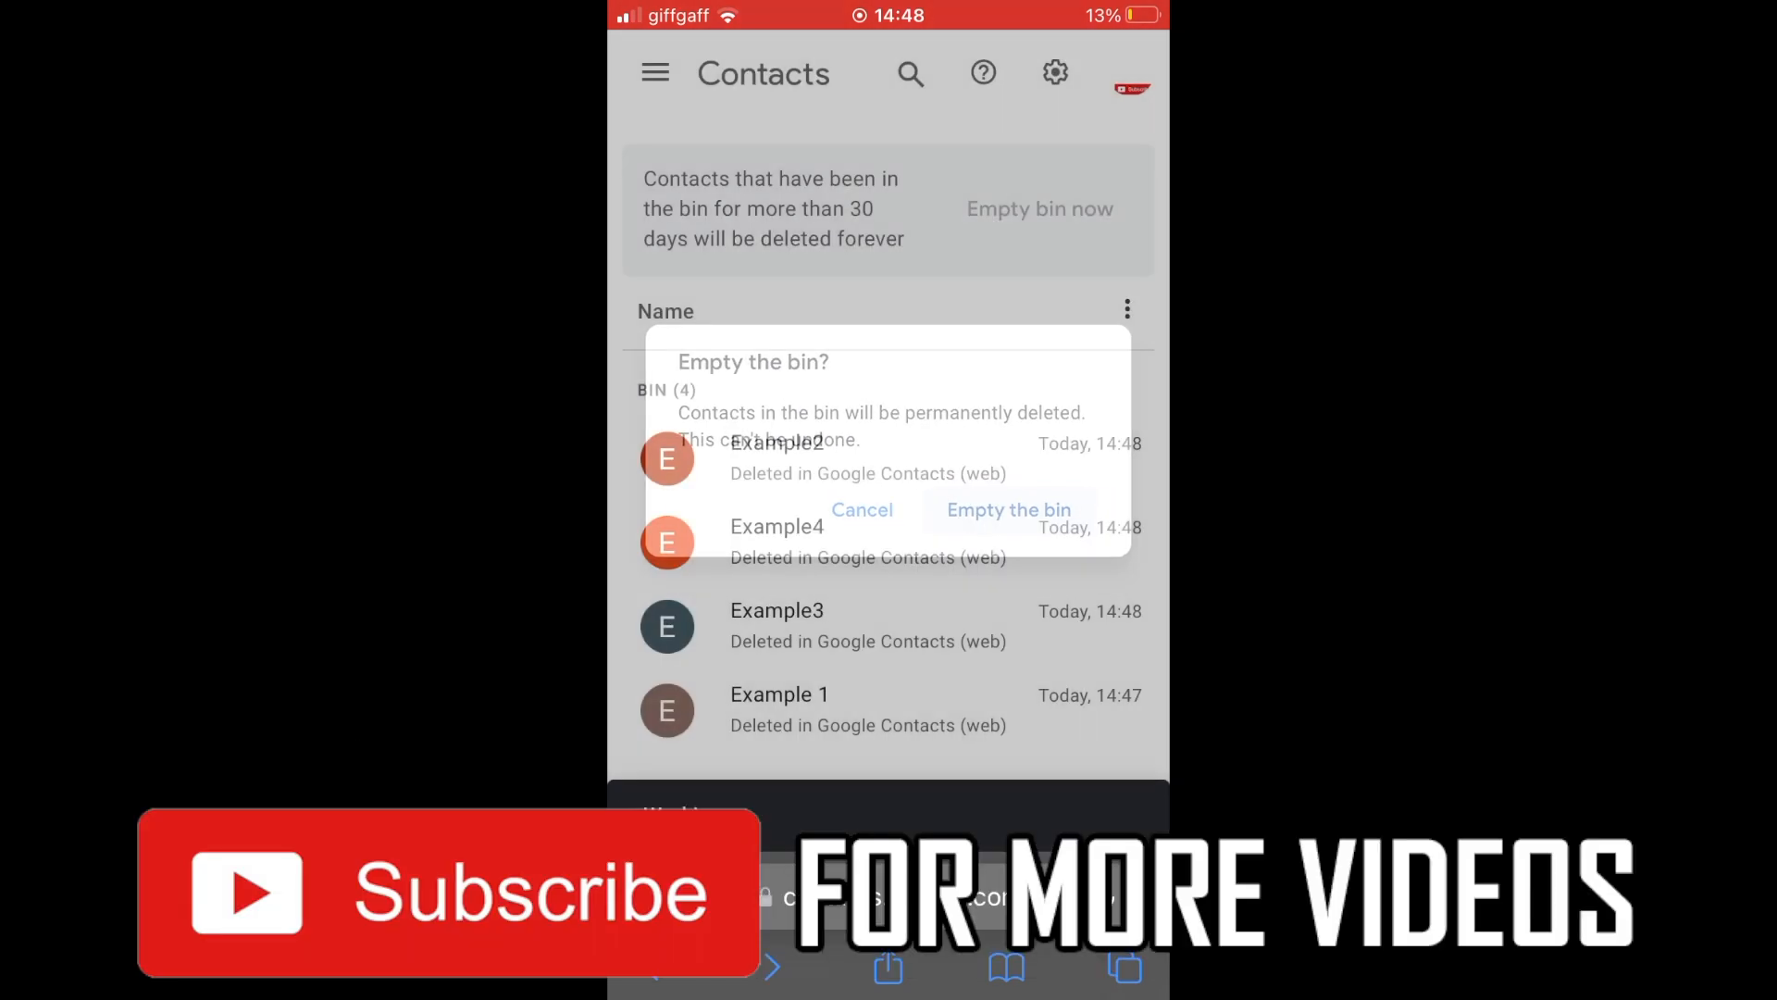
left_click(1006, 510)
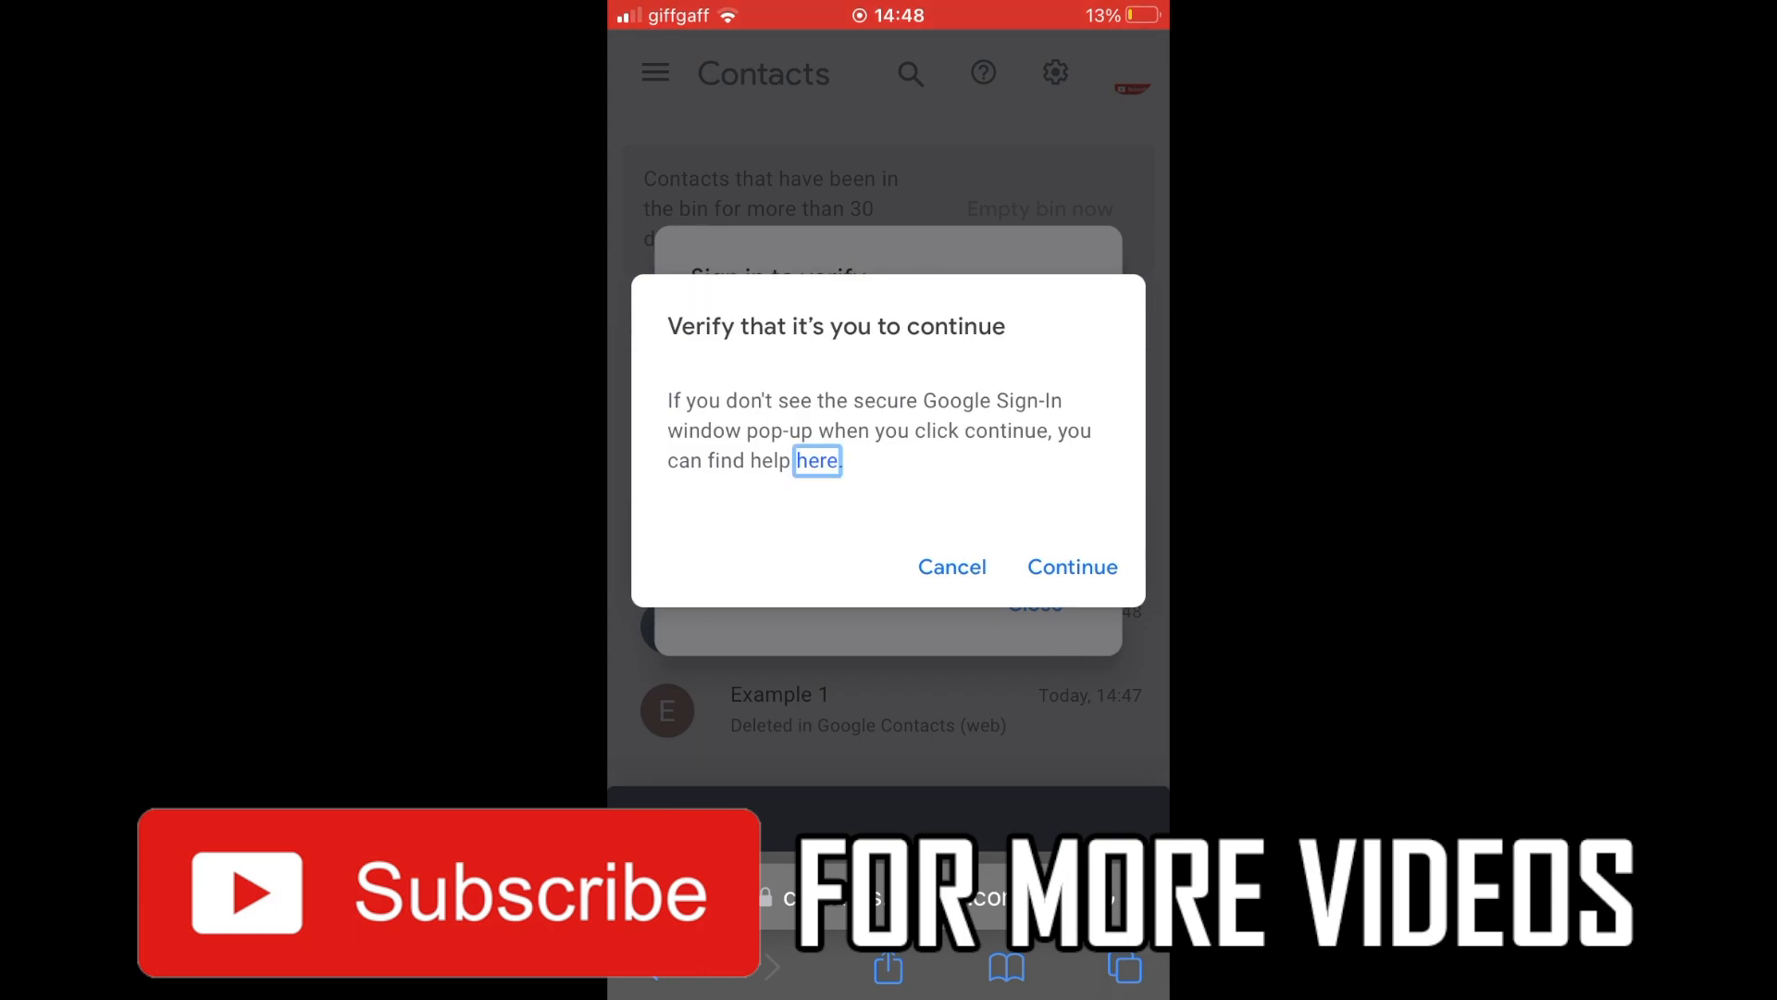